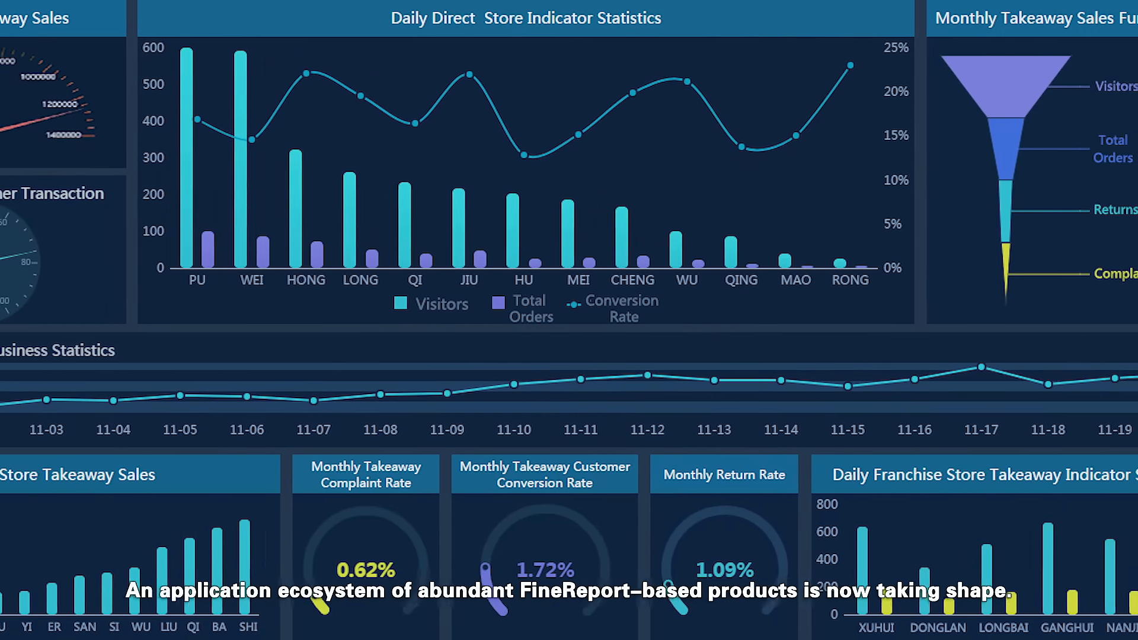
{"action": "scroll", "scroll_direction": "right", "scroll_amount": 3}
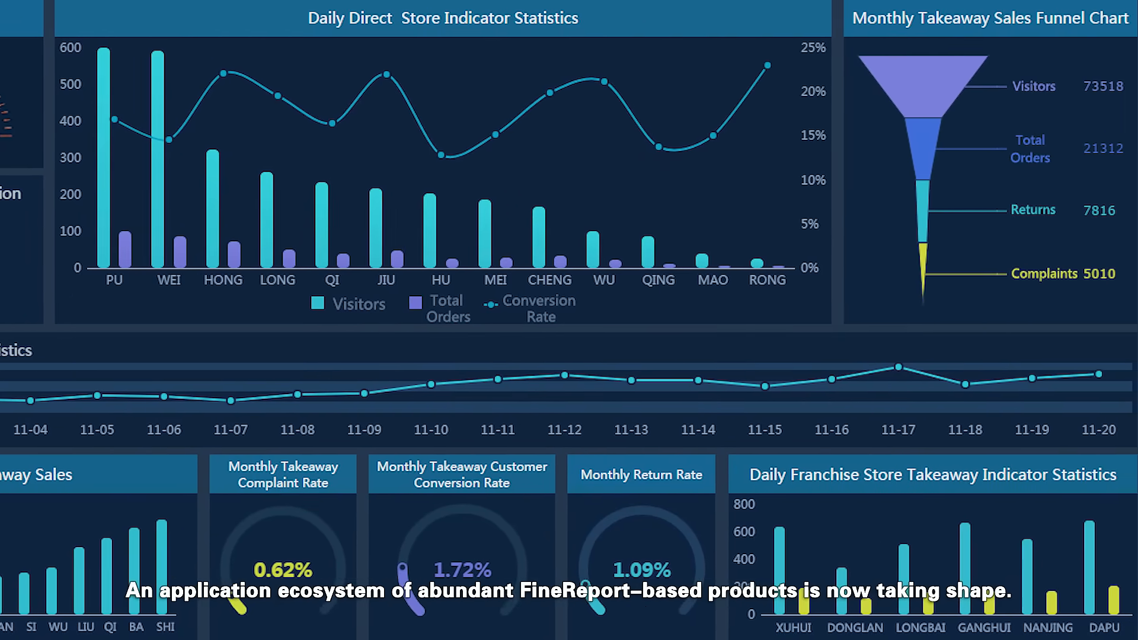